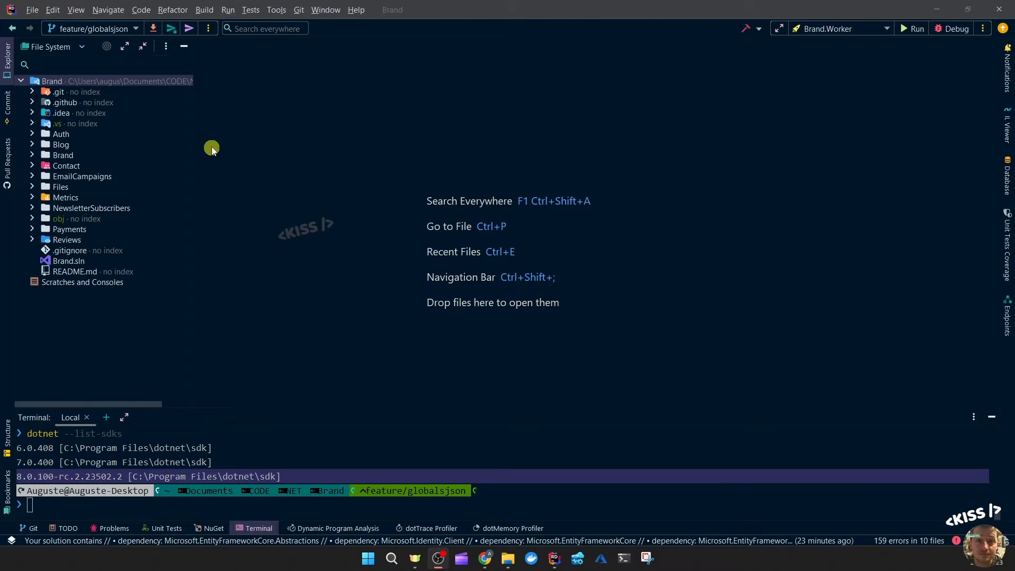
Step: Create global.json at the Brand solution root pinning SDK 8.0.100-rc.2.23502.2
{"action": "left_click", "coordinate": [51, 80]}
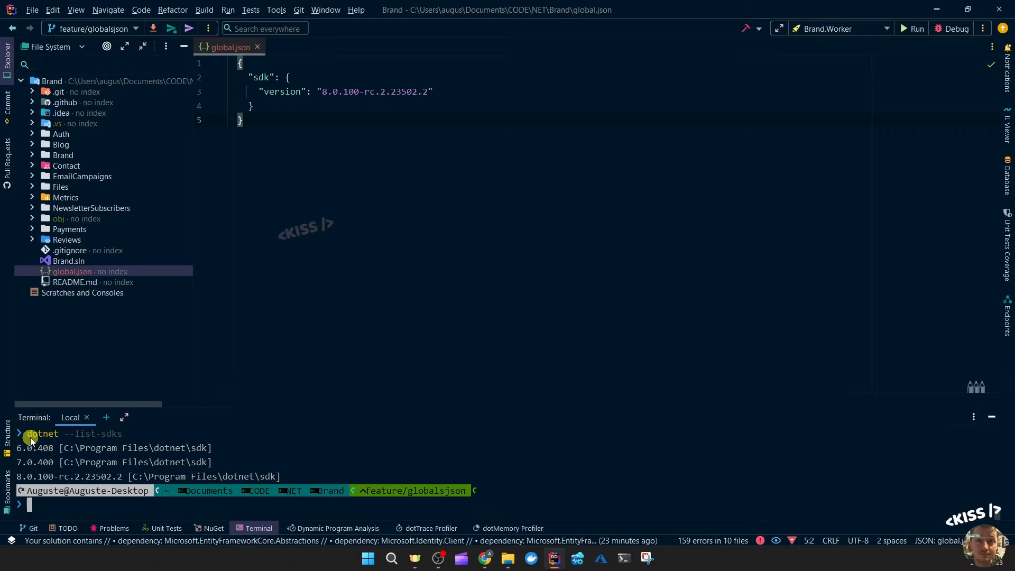
{"action": "mouse_move", "coordinate": [95, 439]}
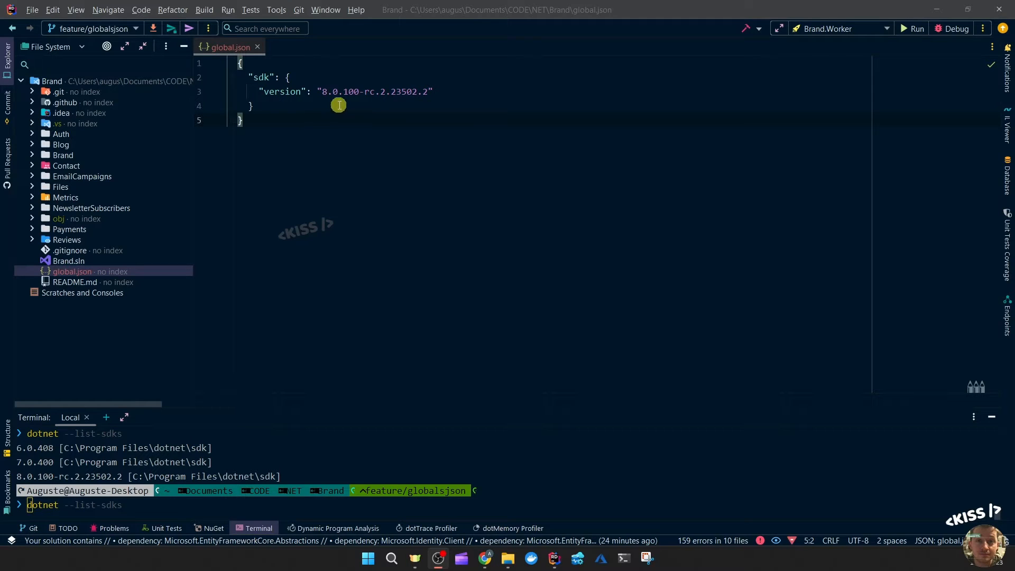
Step: In the API workflow YAML, replace dotnet-version and include-prerelease with global-json-file: global.json
{"action": "left_click", "coordinate": [31, 102]}
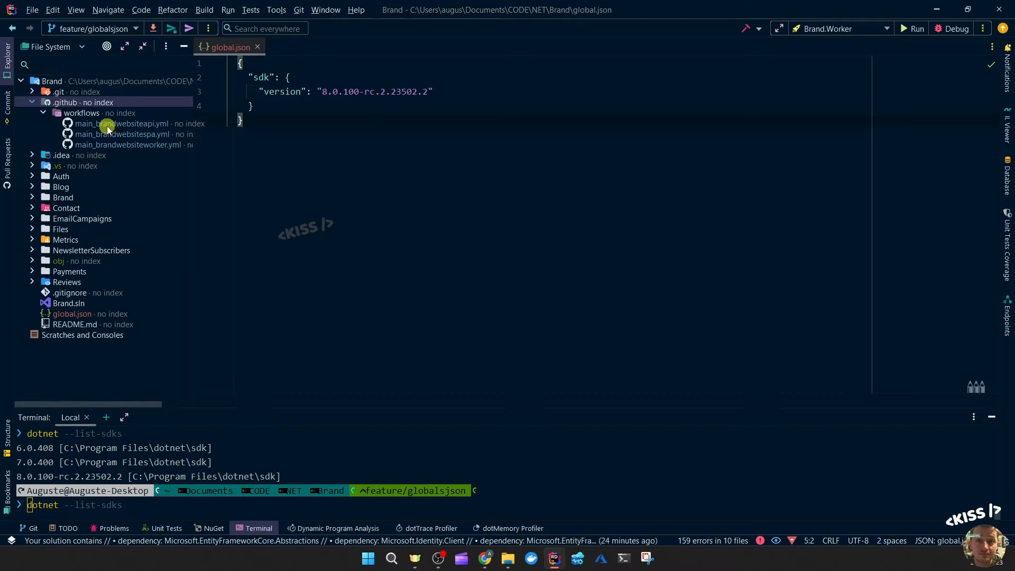
{"action": "double_click", "coordinate": [126, 124]}
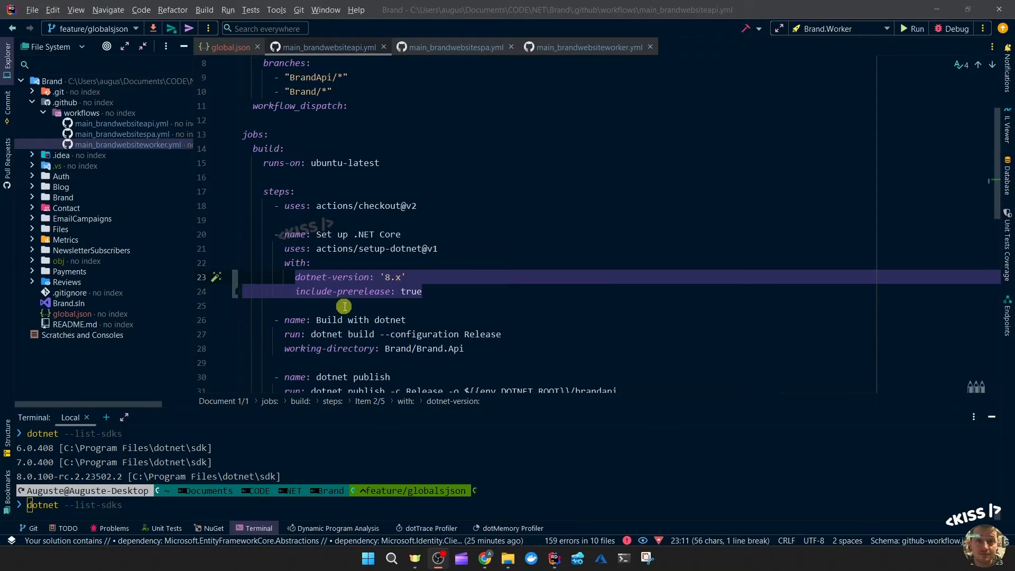
{"action": "left_click", "coordinate": [423, 292]}
{"action": "type", "text": "global-json-file: global.json"}
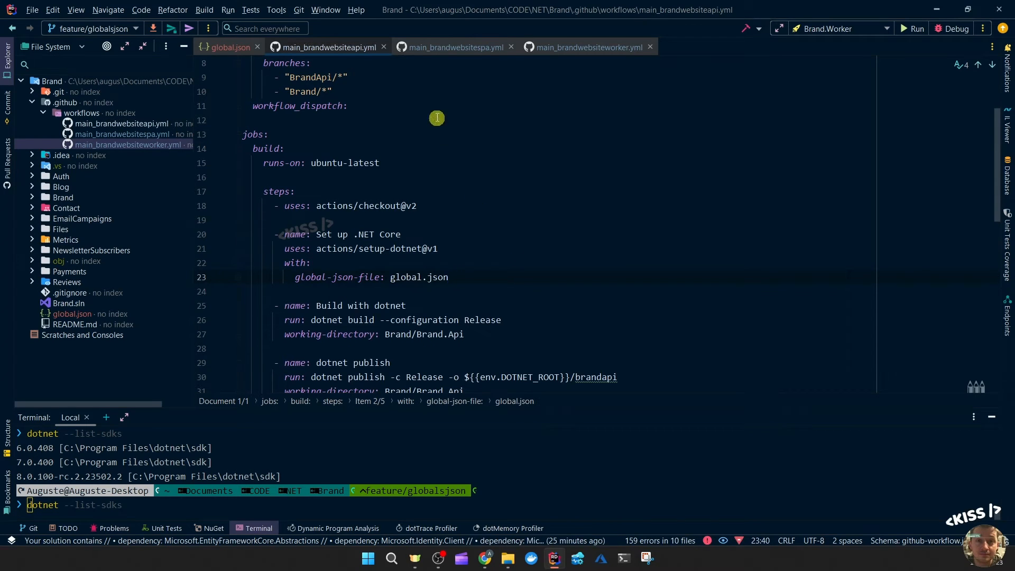
{"action": "mouse_move", "coordinate": [347, 277]}
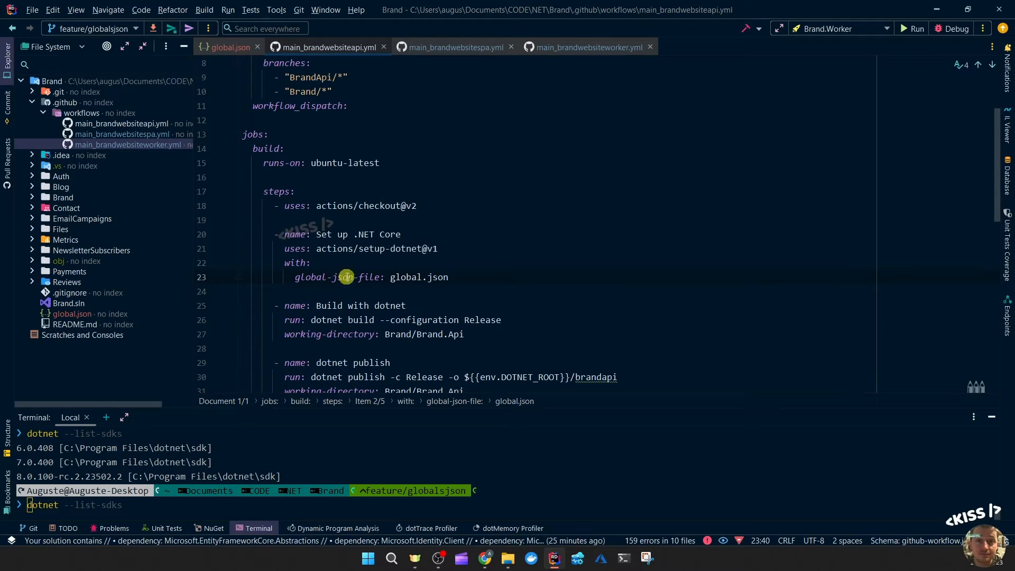
{"action": "mouse_move", "coordinate": [474, 136]}
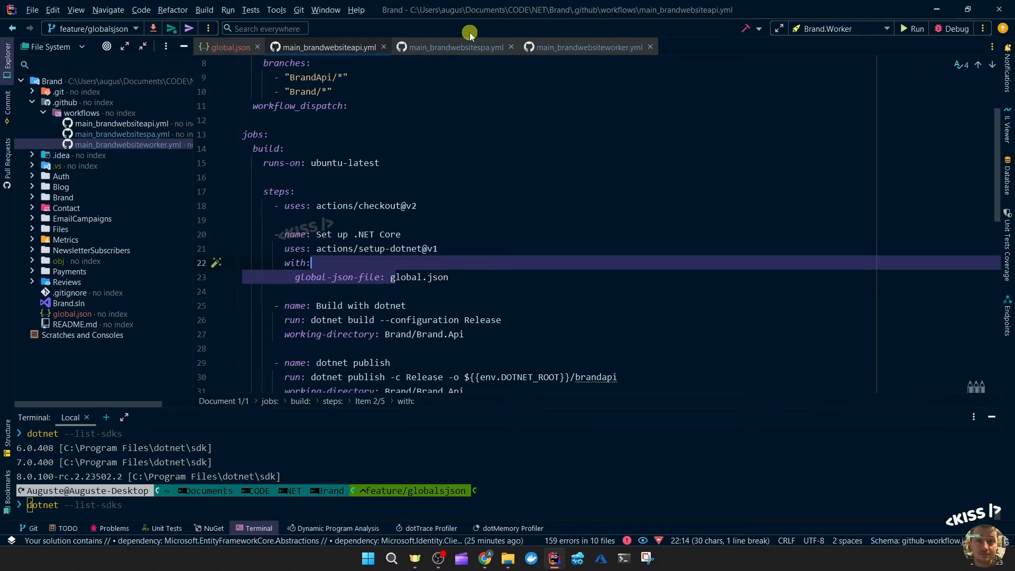
Step: Apply the same global-json-file: global.json change to the SPA and remaining workflow YAMLs
{"action": "left_click", "coordinate": [454, 47]}
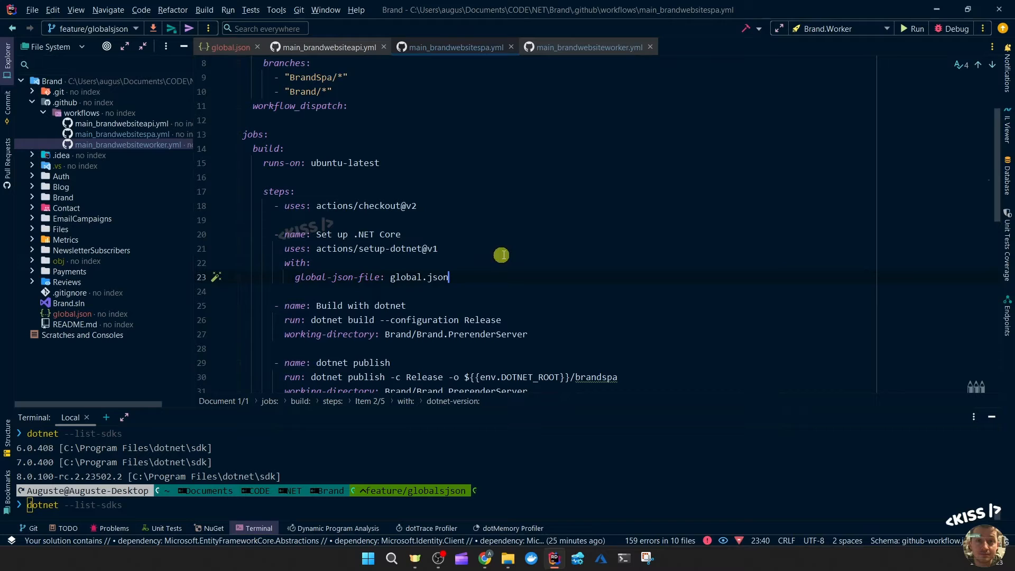
{"action": "left_click", "coordinate": [582, 46]}
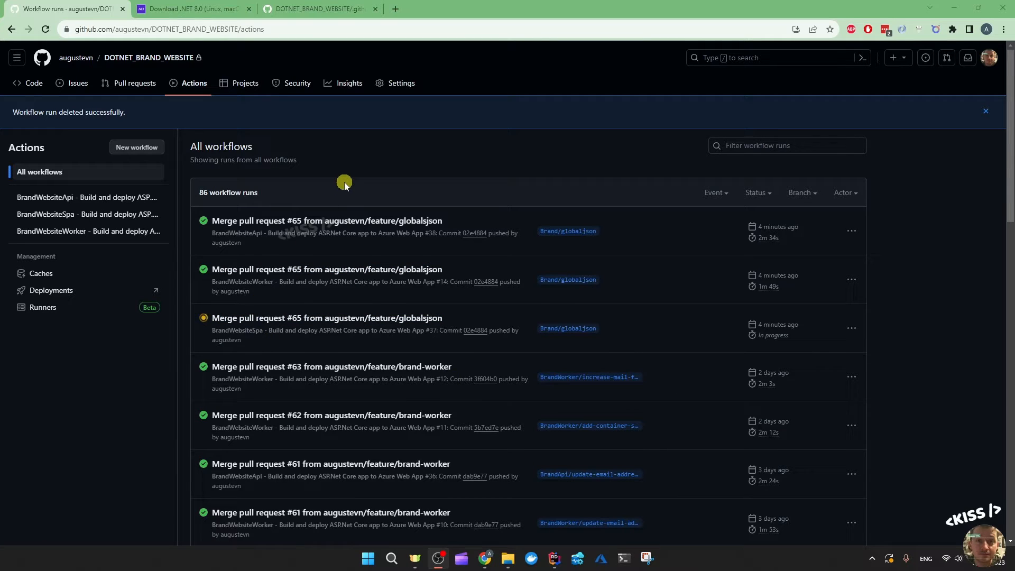
{"action": "mouse_move", "coordinate": [259, 323]}
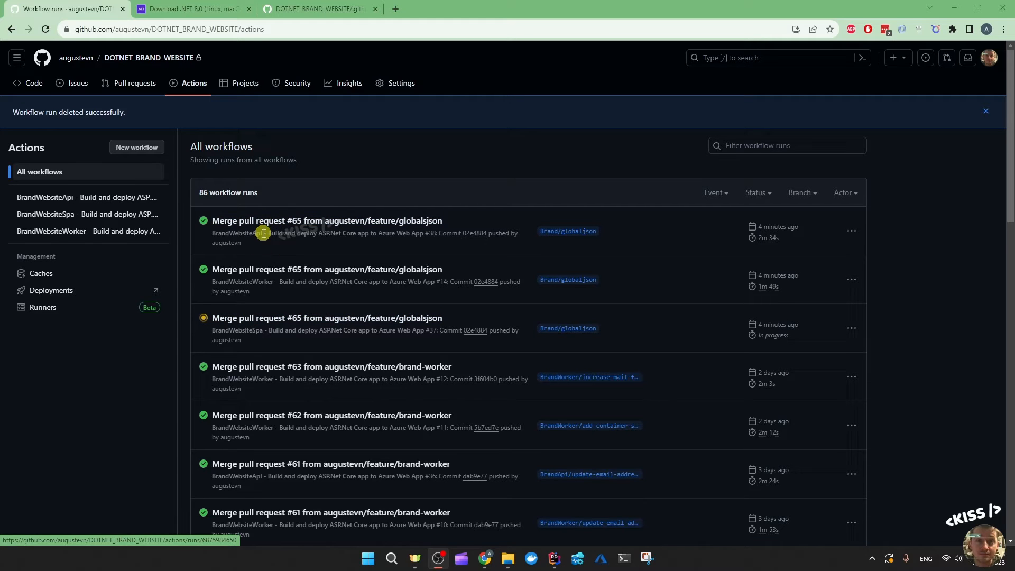
{"action": "mouse_move", "coordinate": [513, 309]}
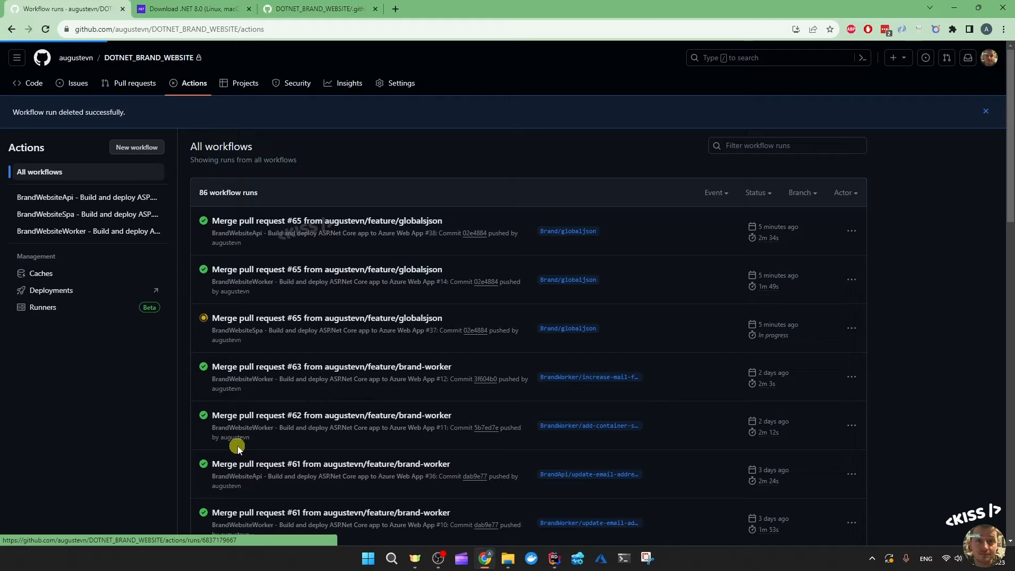
Step: Open the BrandWebsiteWorker run for merge pull request #65 and its build job steps
{"action": "left_click", "coordinate": [328, 269]}
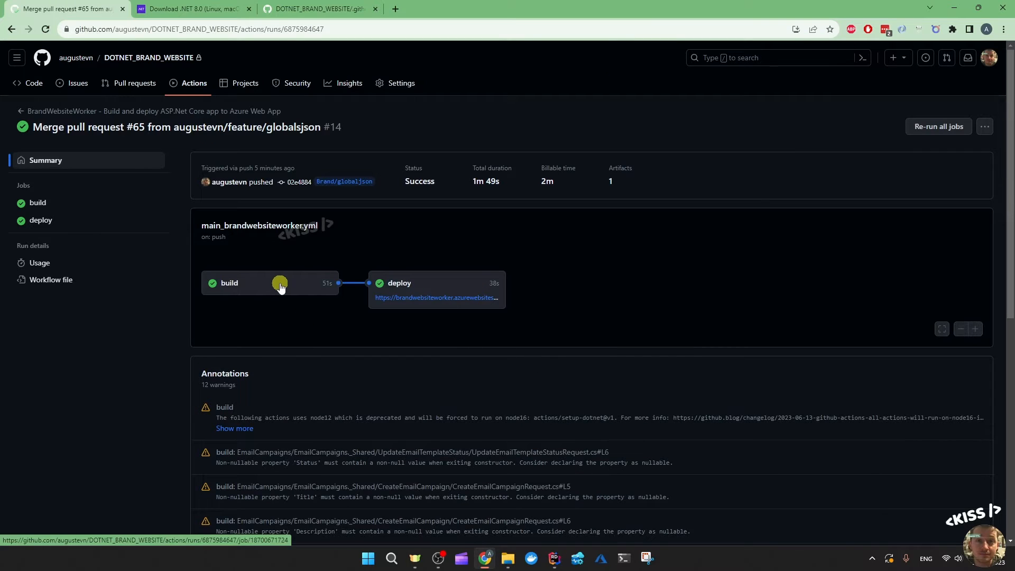
{"action": "mouse_move", "coordinate": [247, 288]}
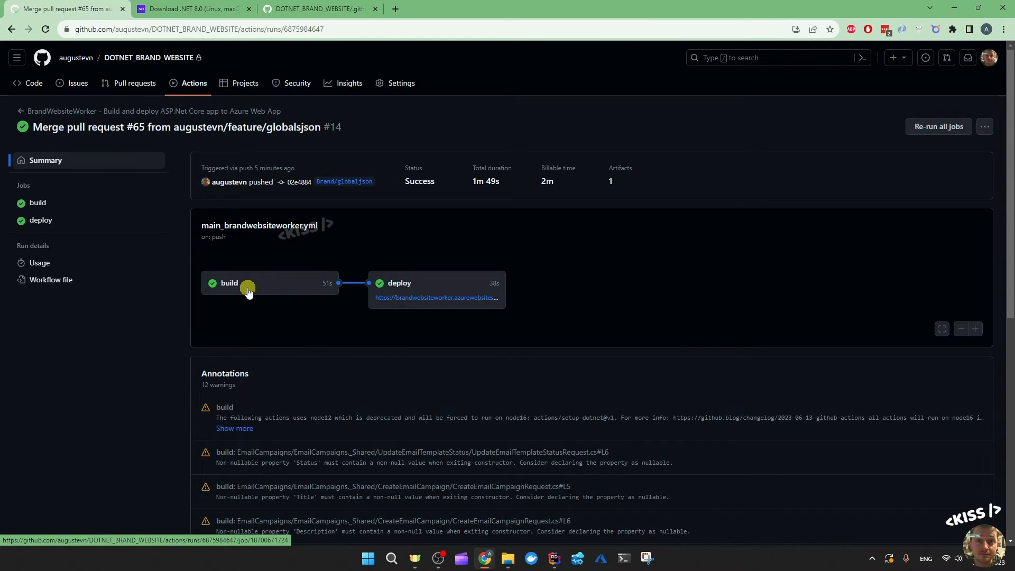
{"action": "left_click", "coordinate": [228, 284]}
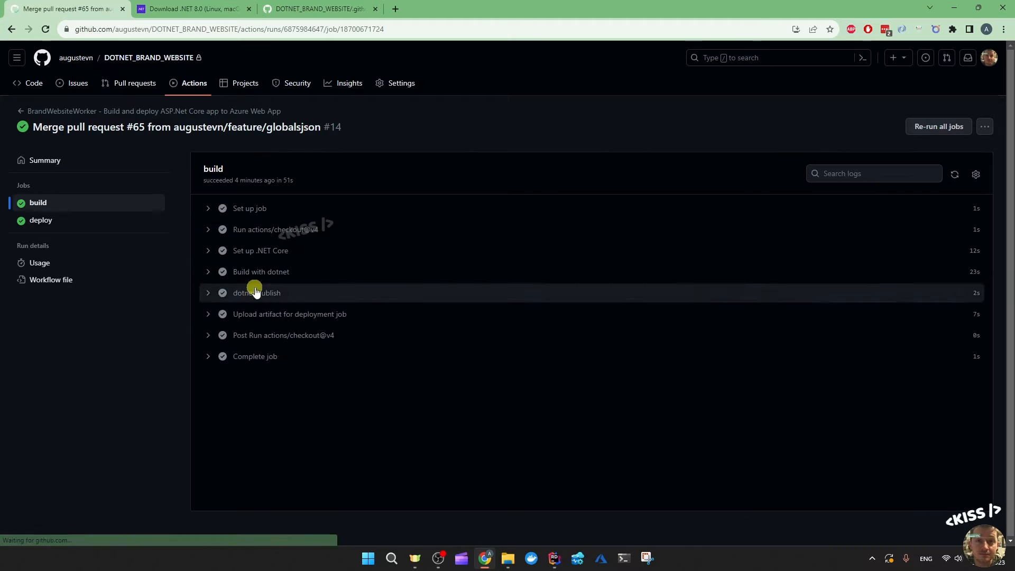
{"action": "mouse_move", "coordinate": [207, 272]}
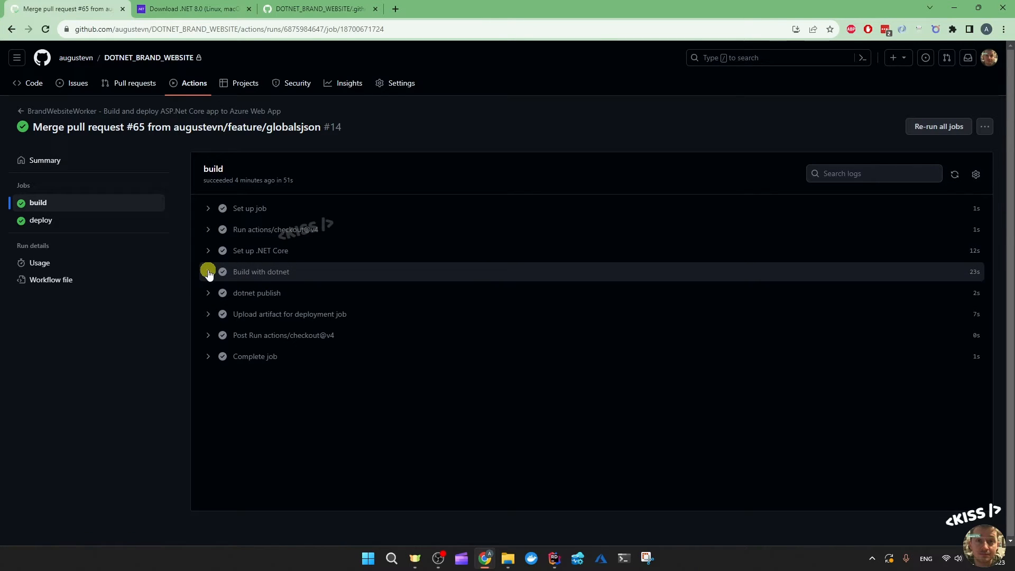
Step: Expand the Set up .NET Core step log showing SDK 8.0.100-rc.2.23502.2 installed
{"action": "left_click", "coordinate": [260, 250]}
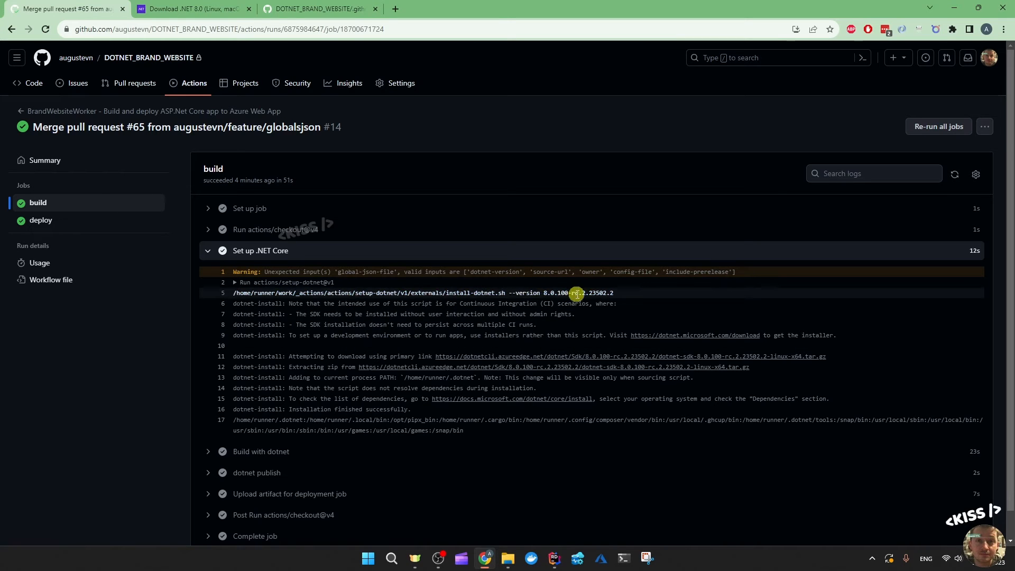
{"action": "mouse_move", "coordinate": [605, 293]}
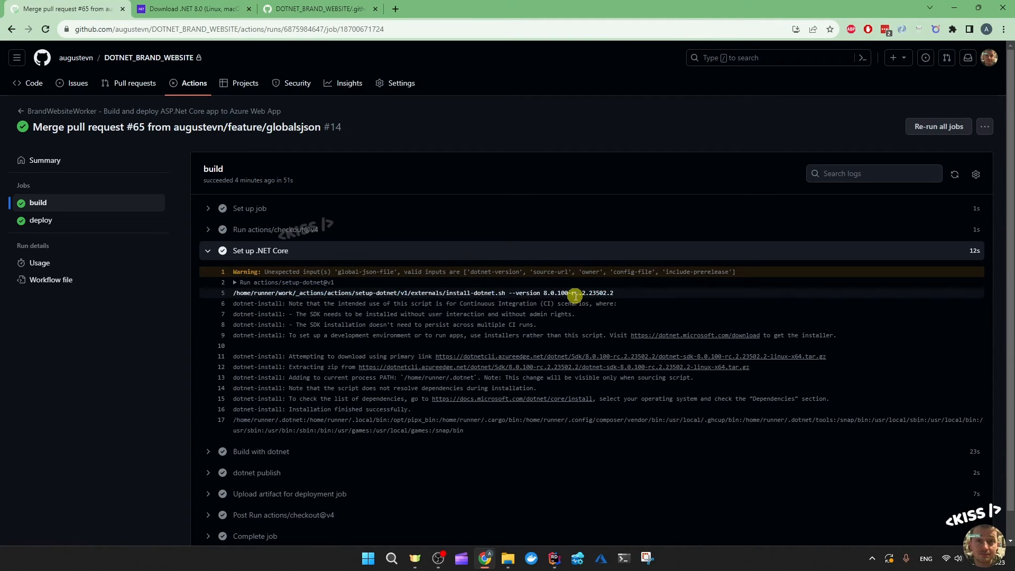
{"action": "mouse_move", "coordinate": [551, 298]}
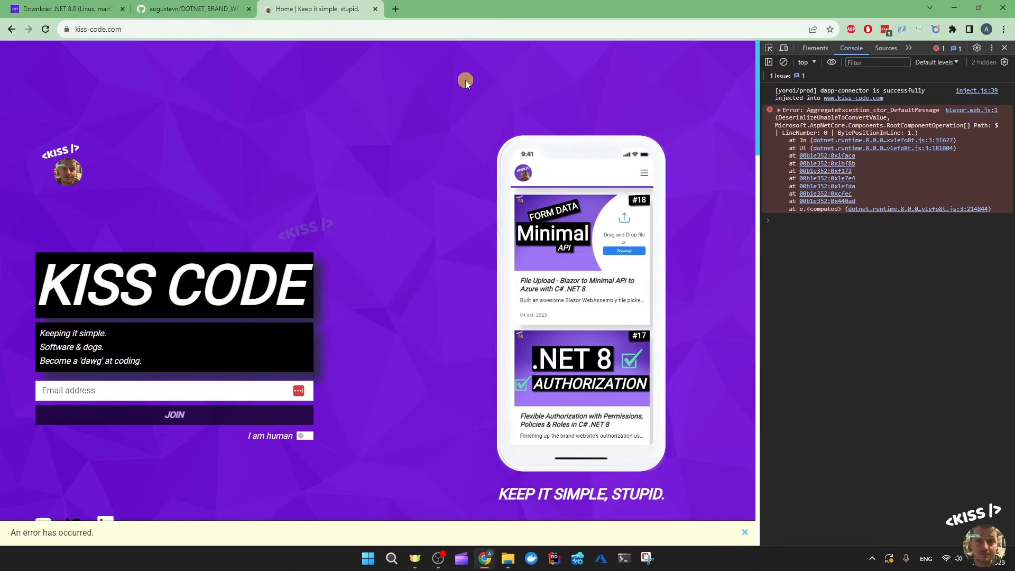
{"action": "mouse_move", "coordinate": [561, 92]}
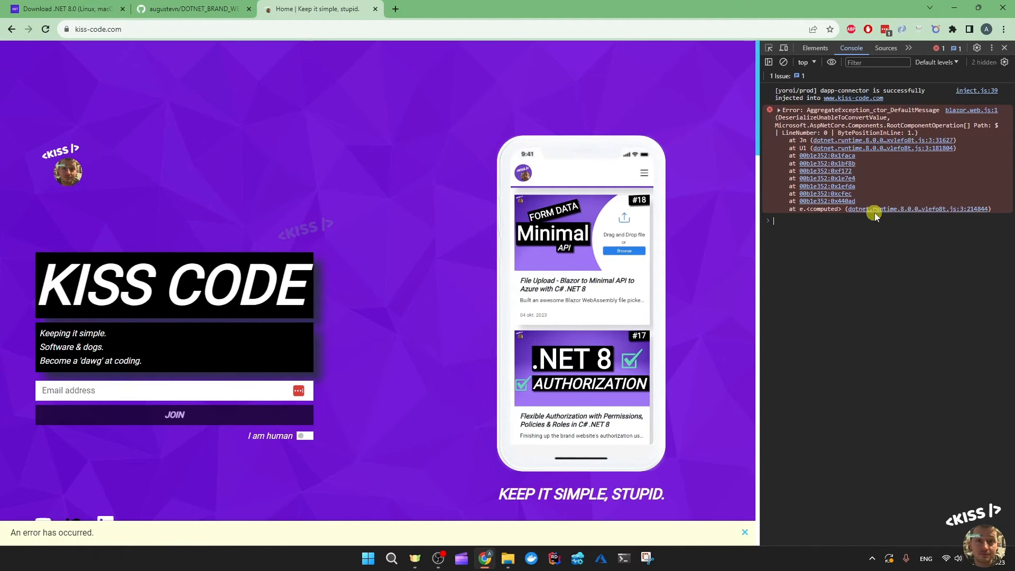
{"action": "mouse_move", "coordinate": [910, 247]}
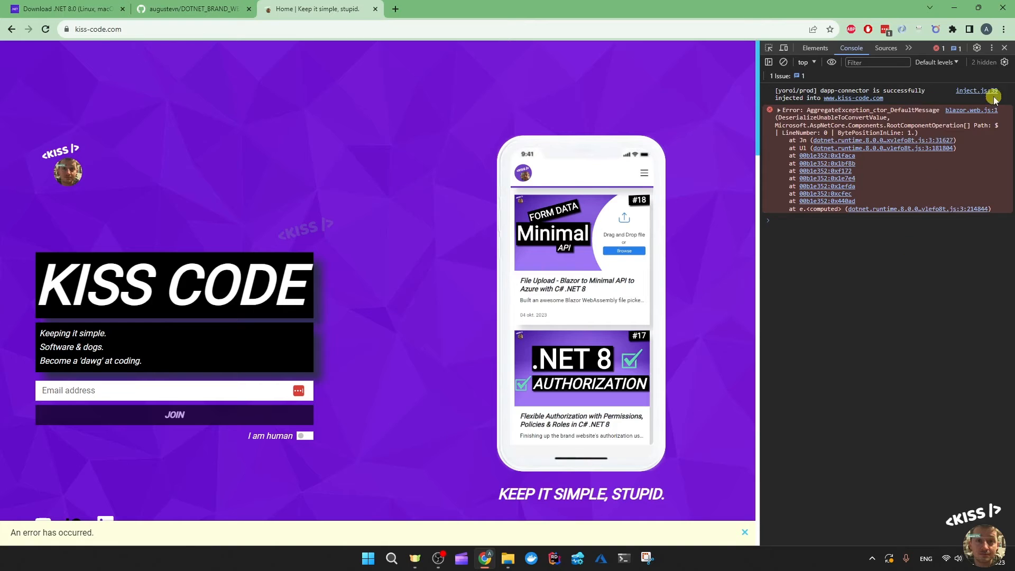
{"action": "scroll", "scroll_direction": "down", "scroll_amount": 3}
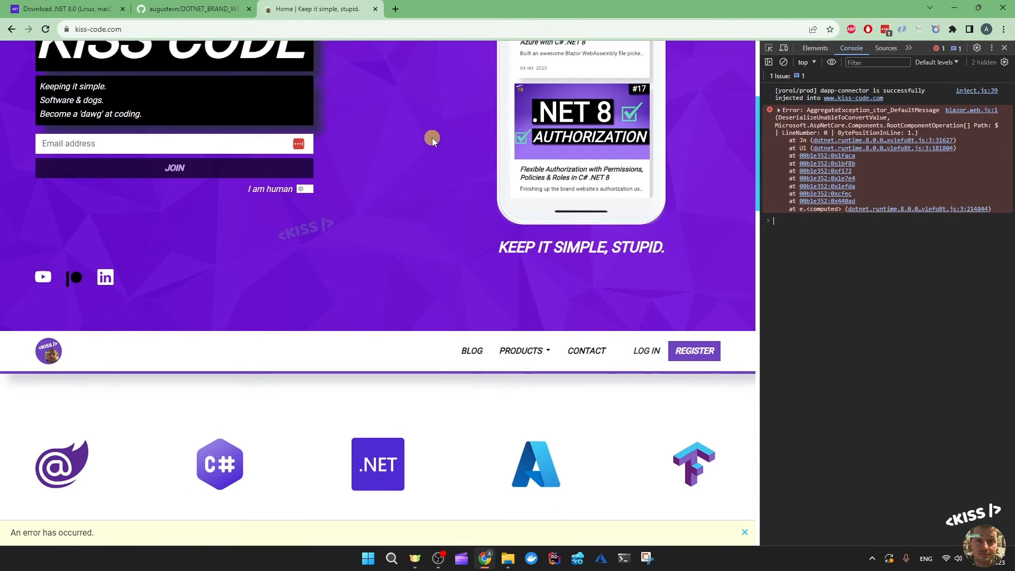
{"action": "scroll", "scroll_direction": "down", "scroll_amount": 3}
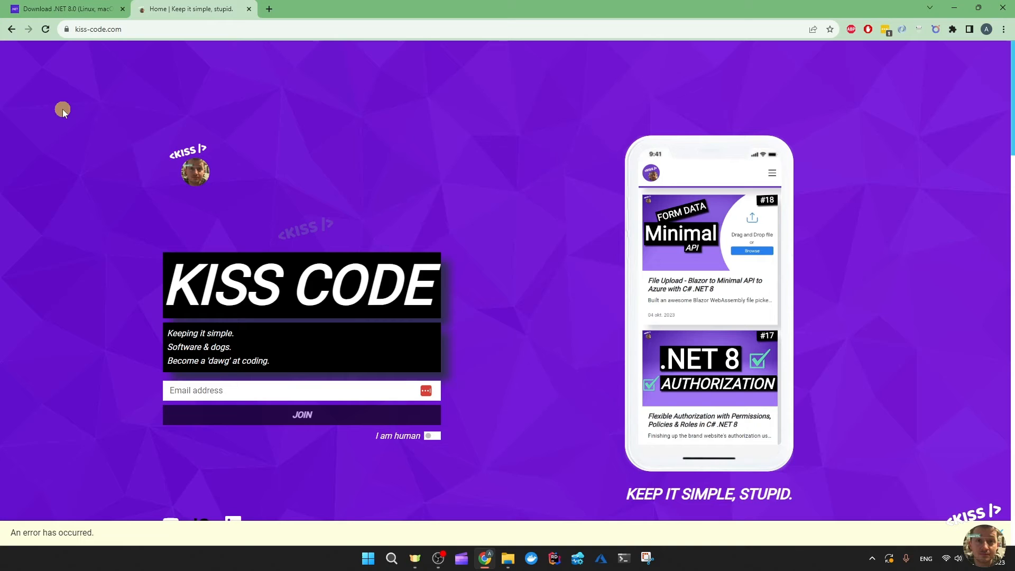
{"action": "mouse_move", "coordinate": [129, 150]}
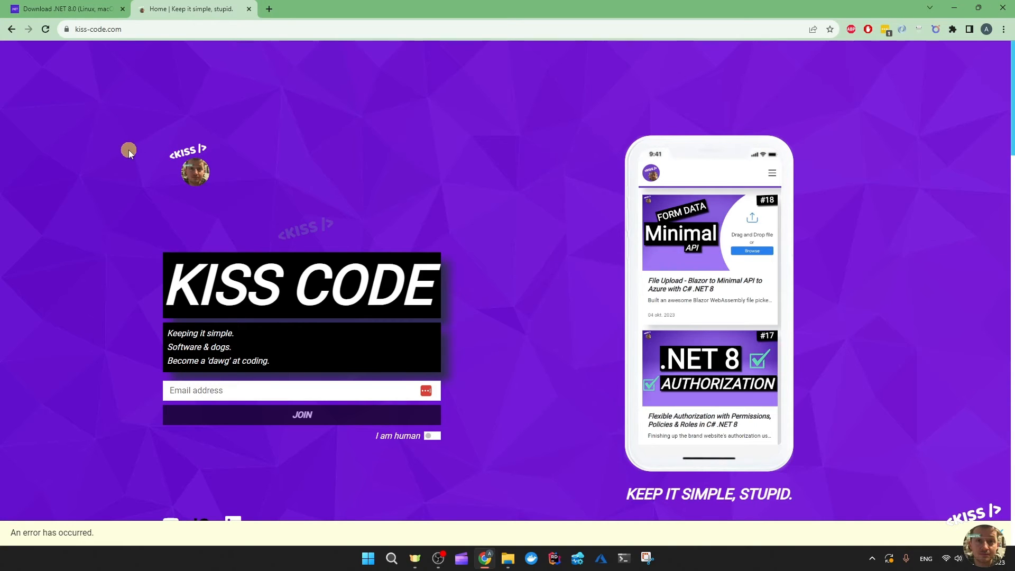
{"action": "scroll", "scroll_direction": "down", "scroll_amount": 3}
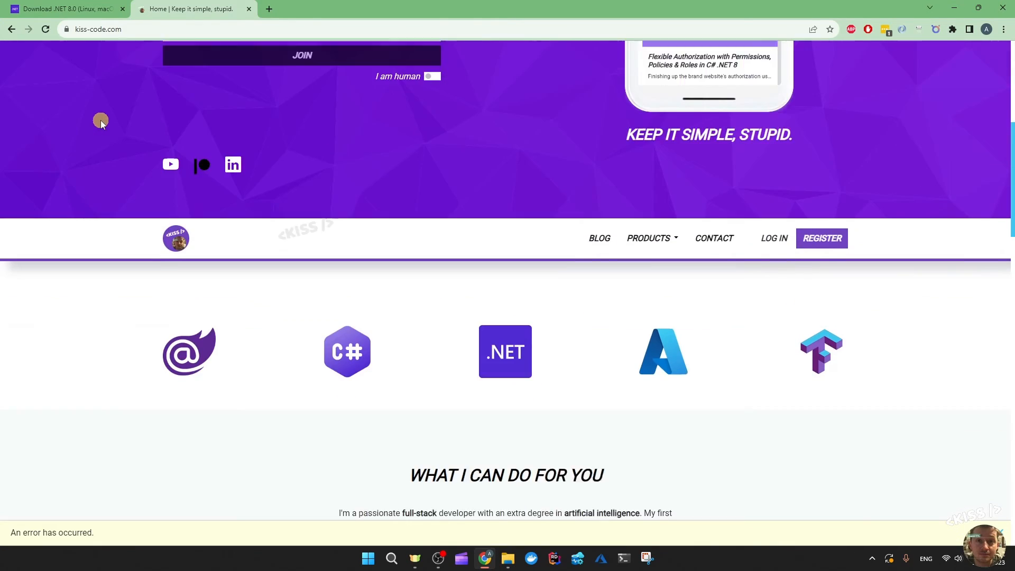
{"action": "scroll", "scroll_direction": "down", "scroll_amount": 3}
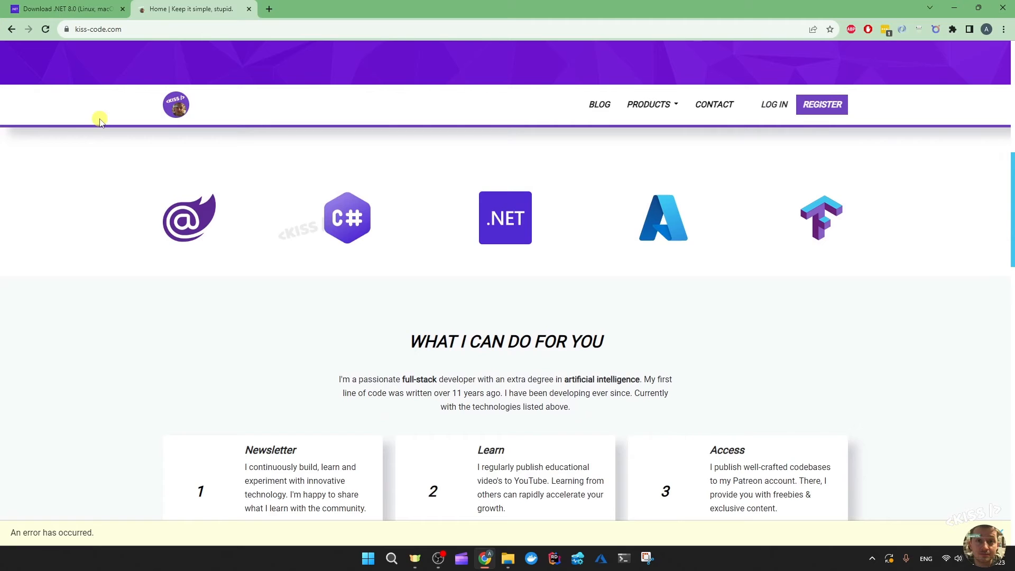
{"action": "left_click", "coordinate": [599, 105]}
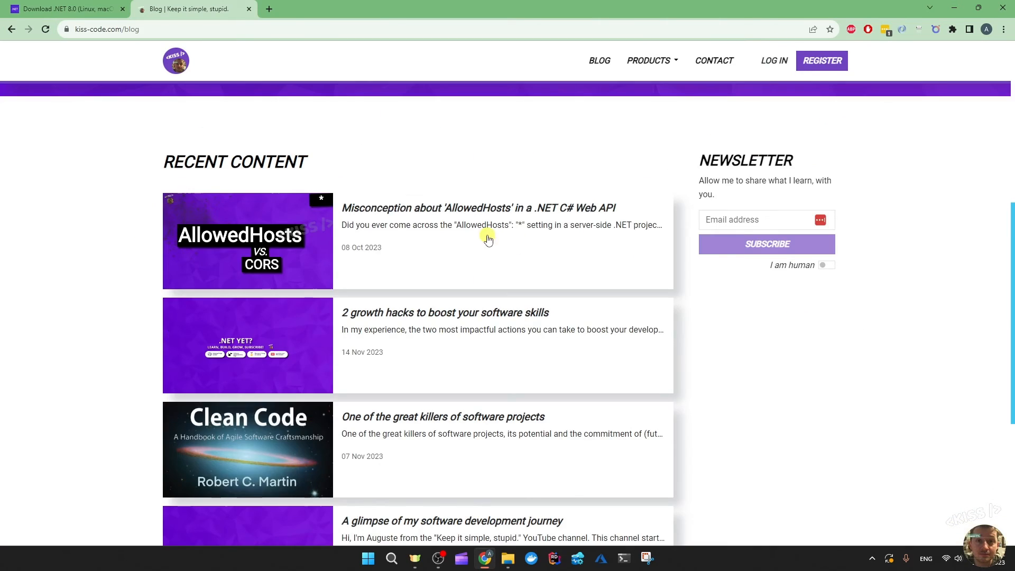
{"action": "mouse_move", "coordinate": [136, 136]}
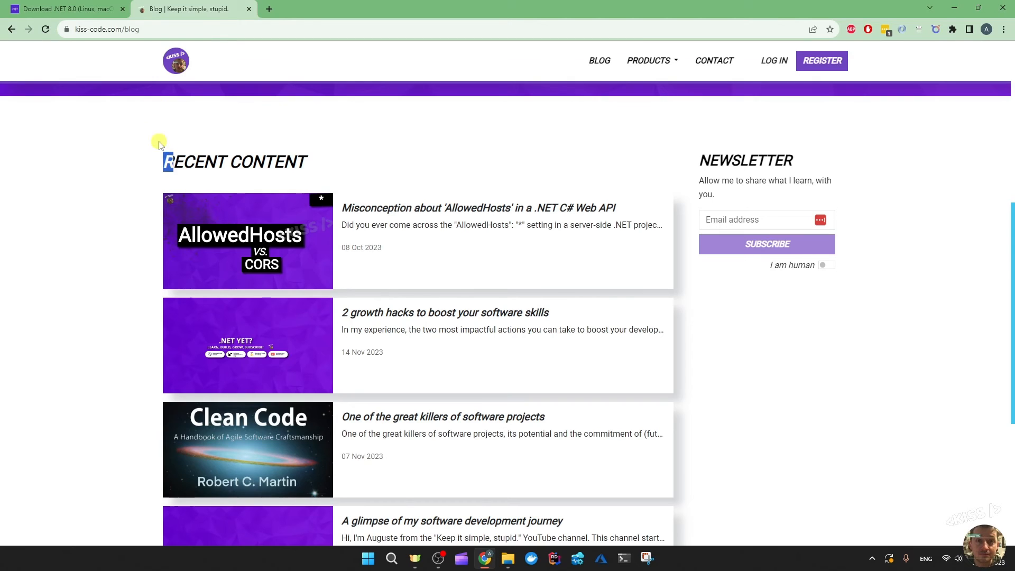
{"action": "mouse_move", "coordinate": [176, 60]}
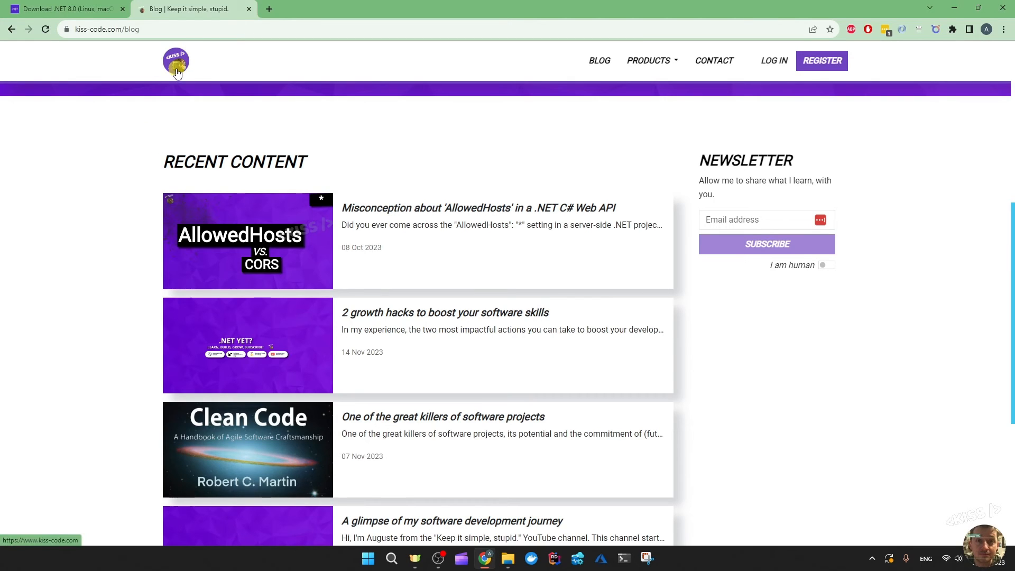
{"action": "left_click", "coordinate": [175, 62]}
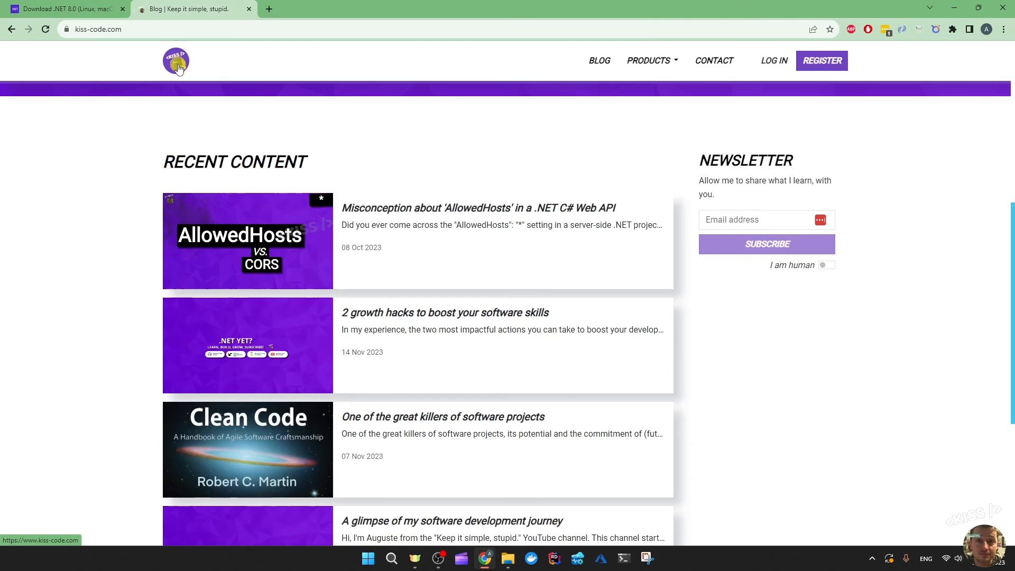
{"action": "left_click", "coordinate": [175, 62]}
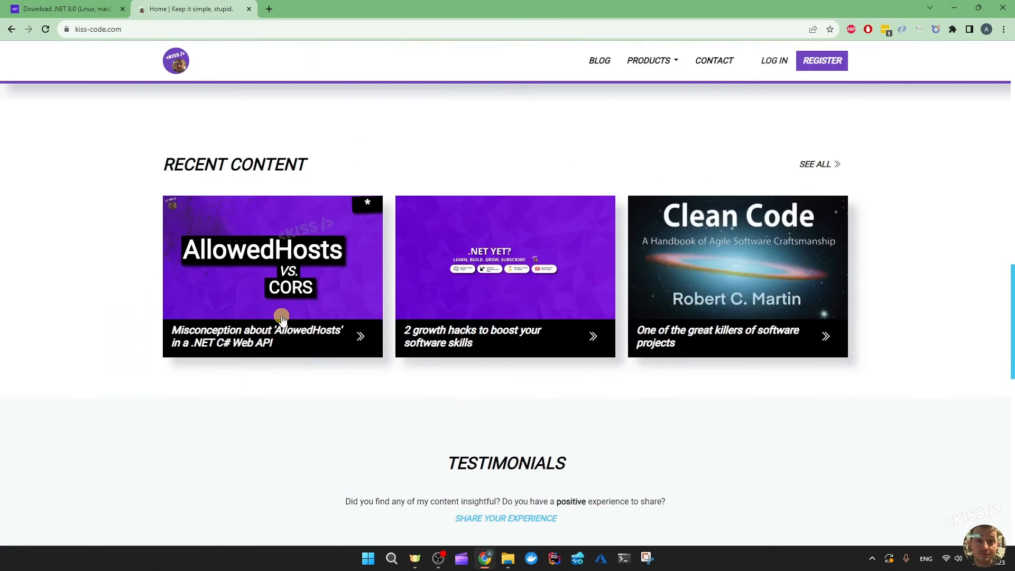
{"action": "scroll", "scroll_direction": "down", "scroll_amount": 3}
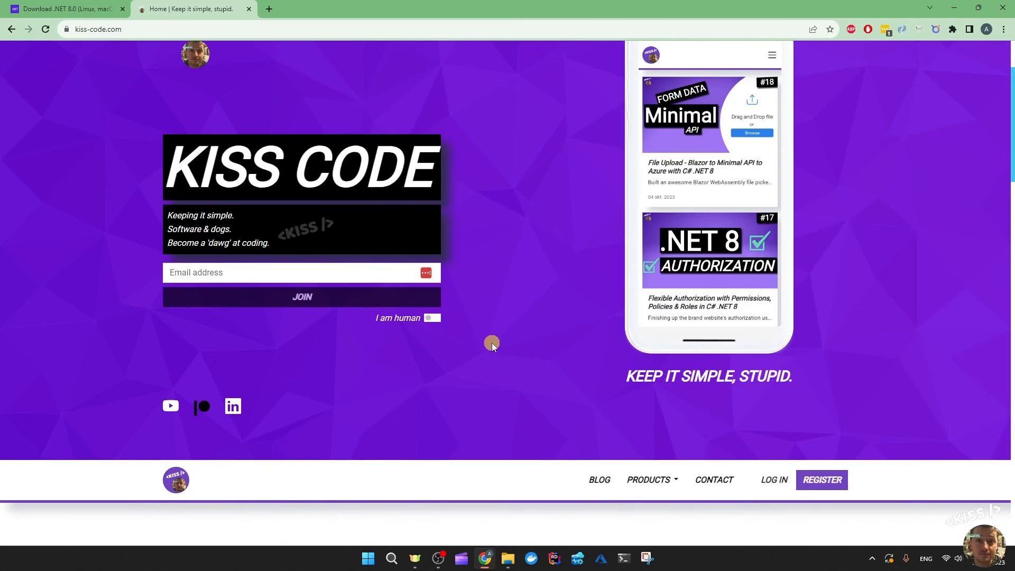
{"action": "scroll", "scroll_direction": "down", "scroll_amount": 3}
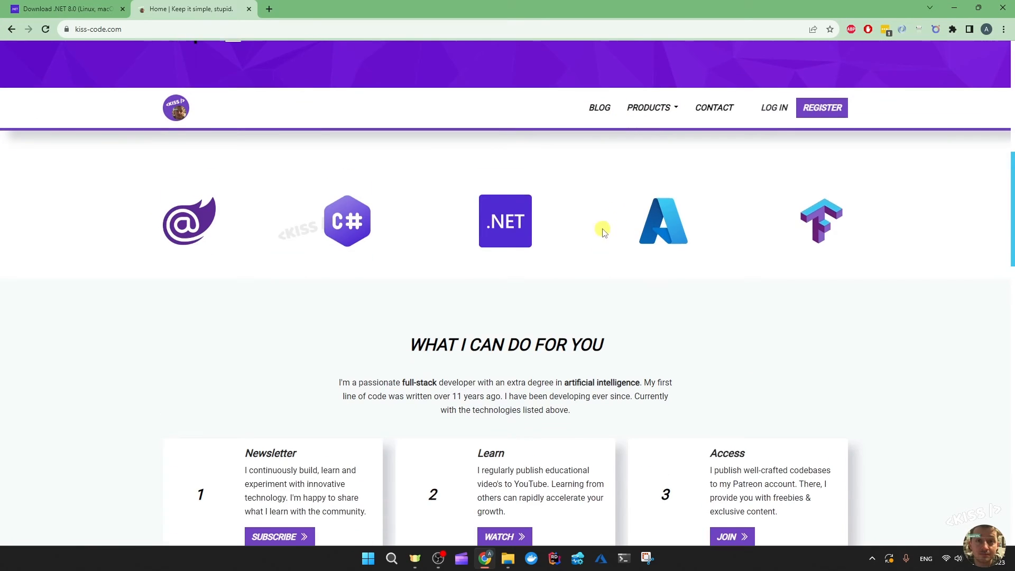
{"action": "scroll", "scroll_direction": "down", "scroll_amount": 3}
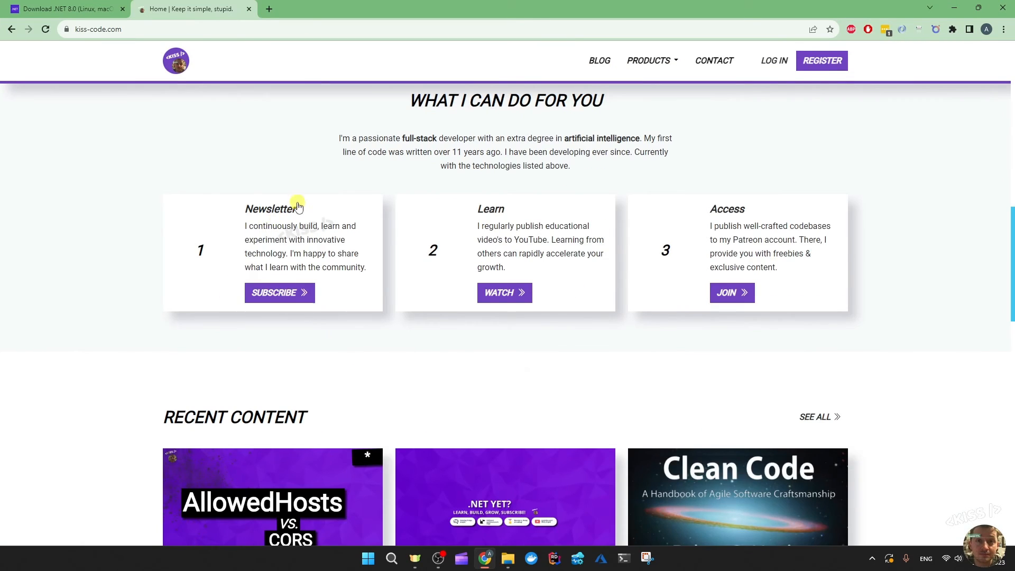
{"action": "mouse_move", "coordinate": [277, 278]}
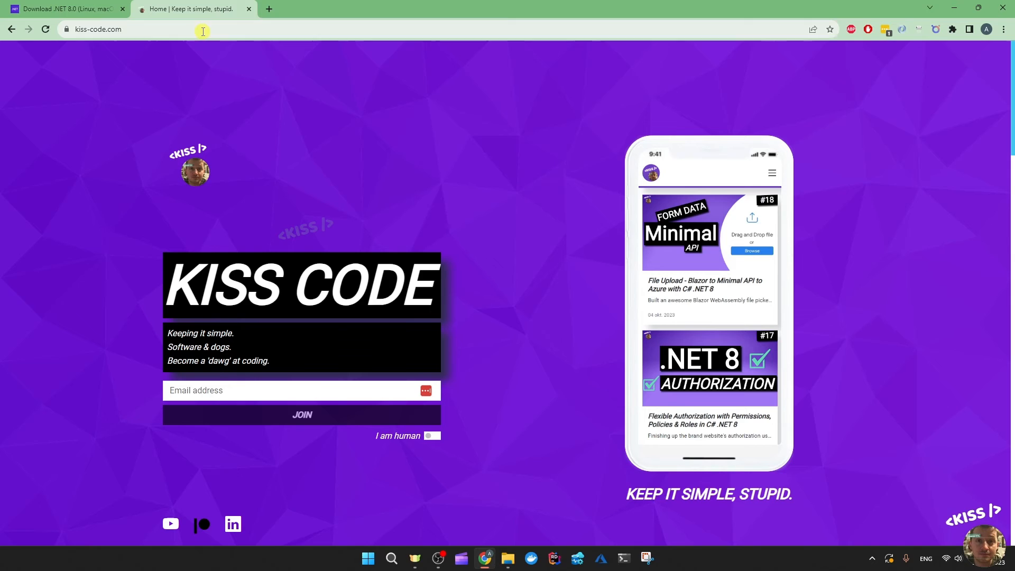
{"action": "scroll", "scroll_direction": "down", "scroll_amount": 3}
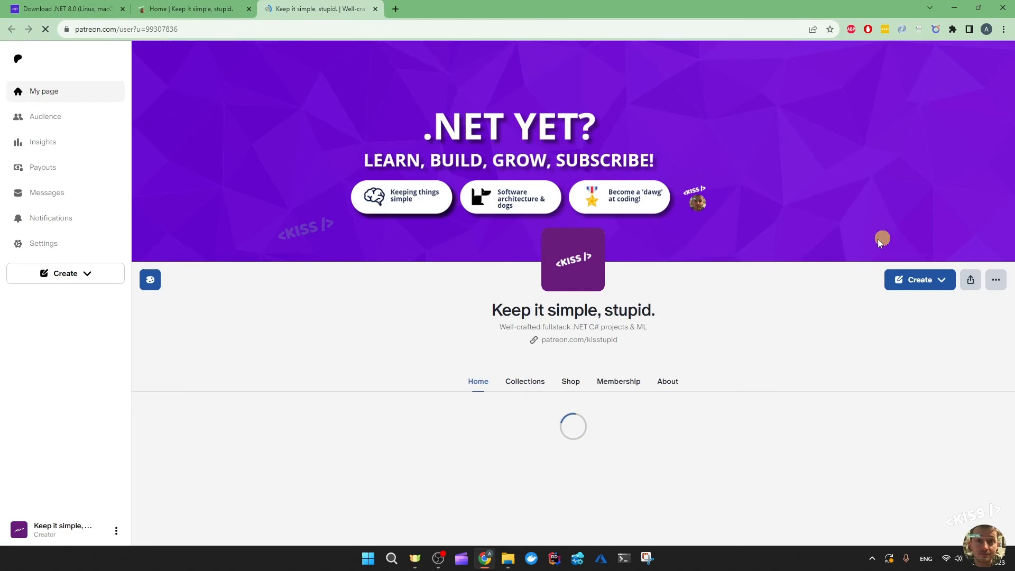
Step: Browse the Keep it simple, stupid. Patreon posts, then move to the YouTube channel page
{"action": "scroll", "scroll_direction": "down", "scroll_amount": 3}
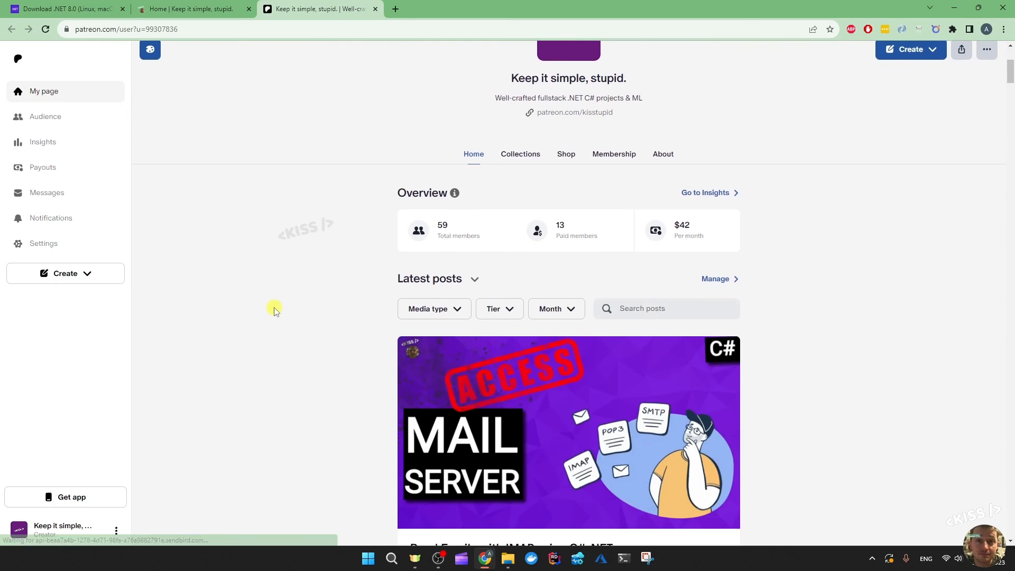
{"action": "scroll", "scroll_direction": "down", "scroll_amount": 3}
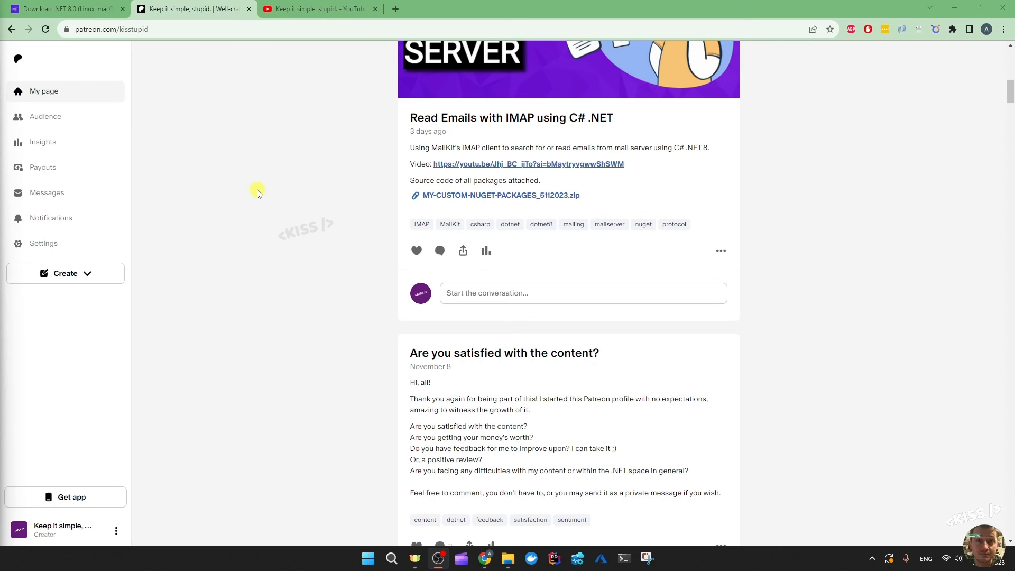
{"action": "mouse_move", "coordinate": [251, 196]}
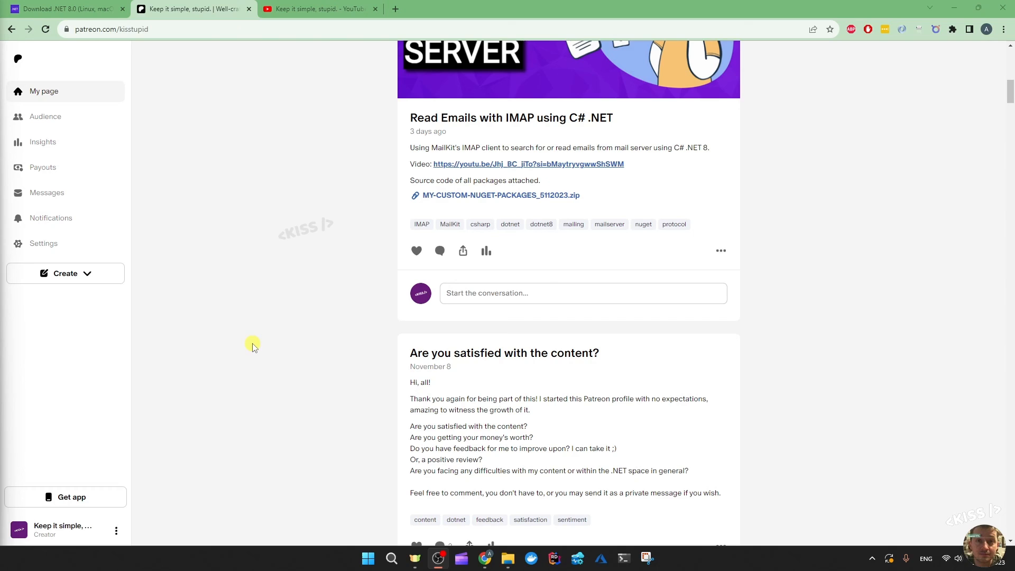
{"action": "left_click", "coordinate": [317, 8]}
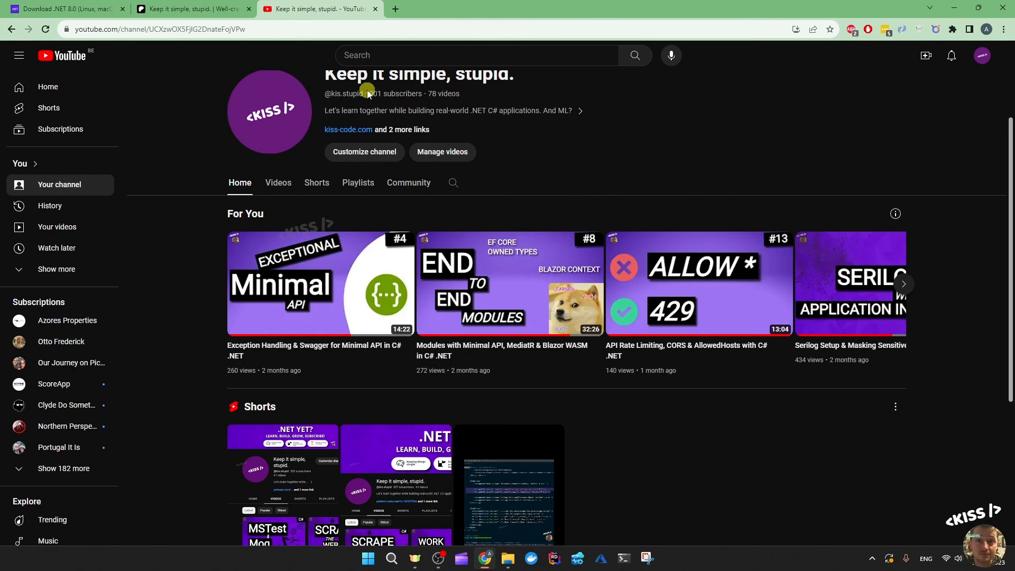
Step: Browse the channel's Community posts and polls about .NET 8 and code editors
{"action": "scroll", "scroll_direction": "up", "scroll_amount": 3}
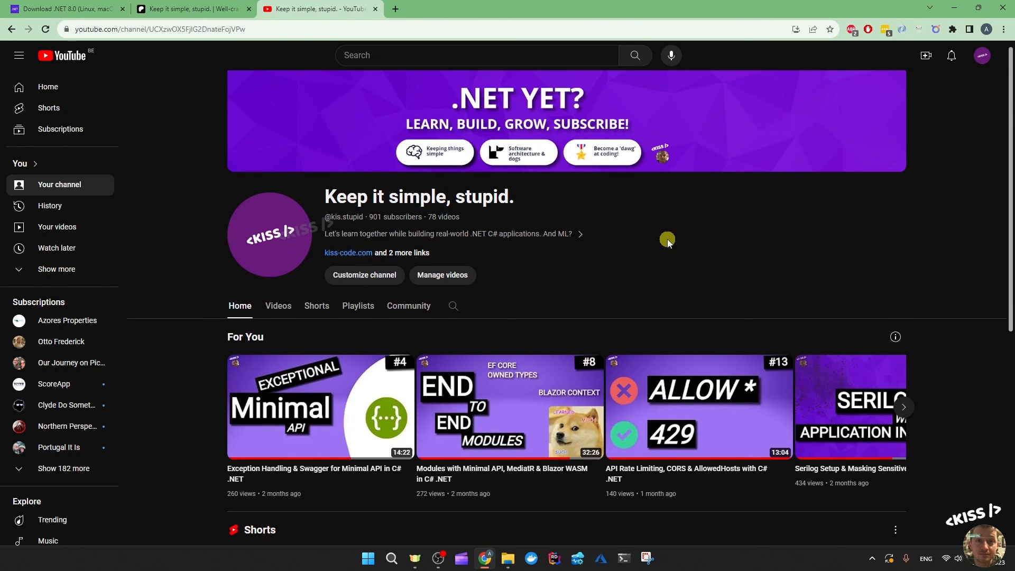
{"action": "left_click", "coordinate": [408, 305]}
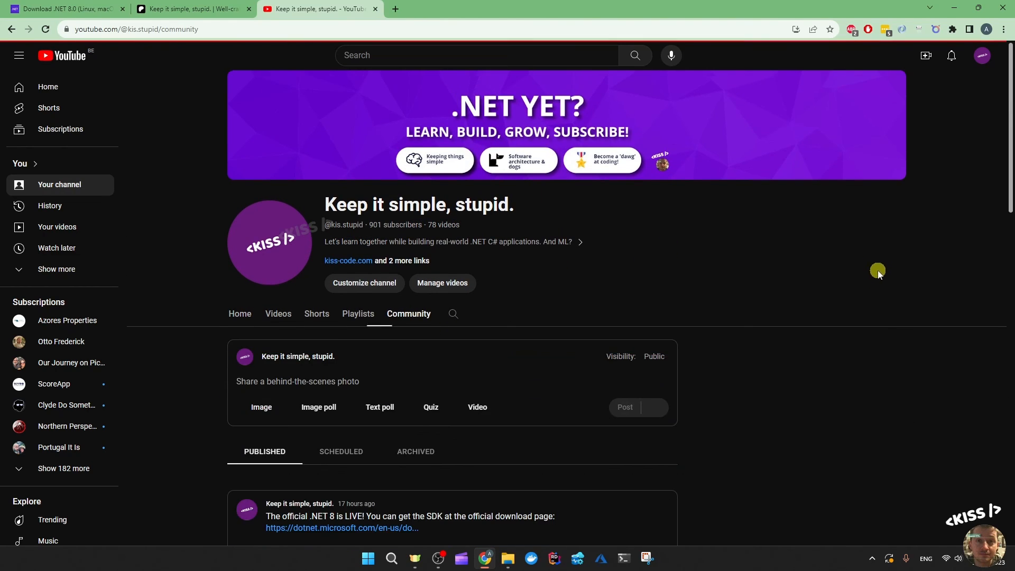
{"action": "scroll", "scroll_direction": "down", "scroll_amount": 3}
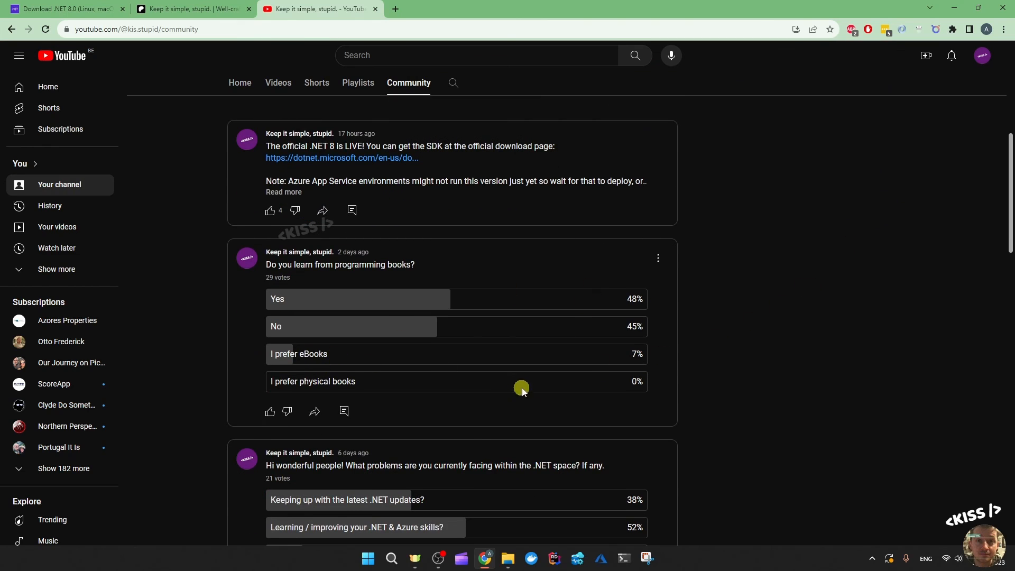
{"action": "scroll", "scroll_direction": "down", "scroll_amount": 3}
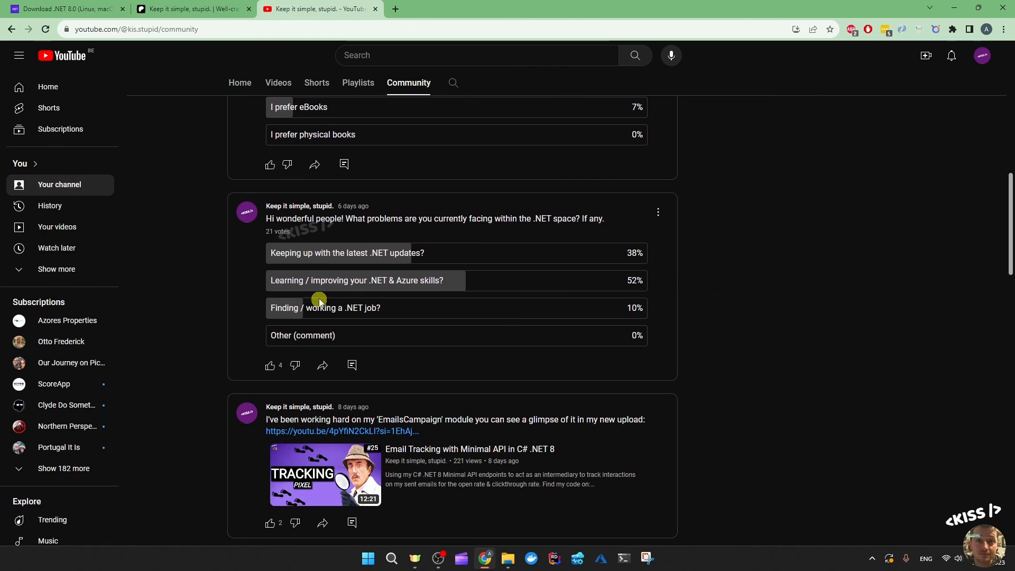
{"action": "scroll", "scroll_direction": "down", "scroll_amount": 3}
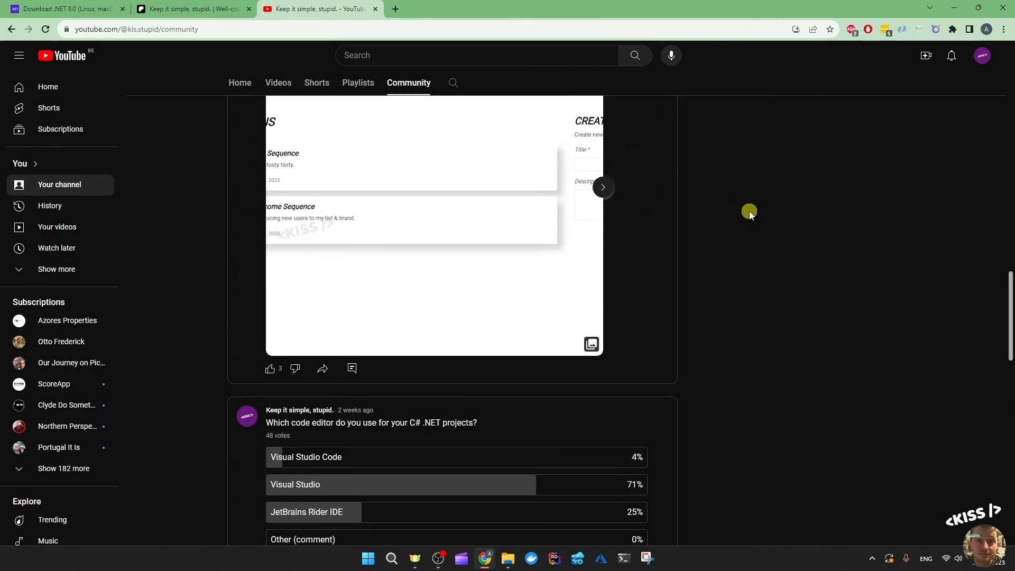